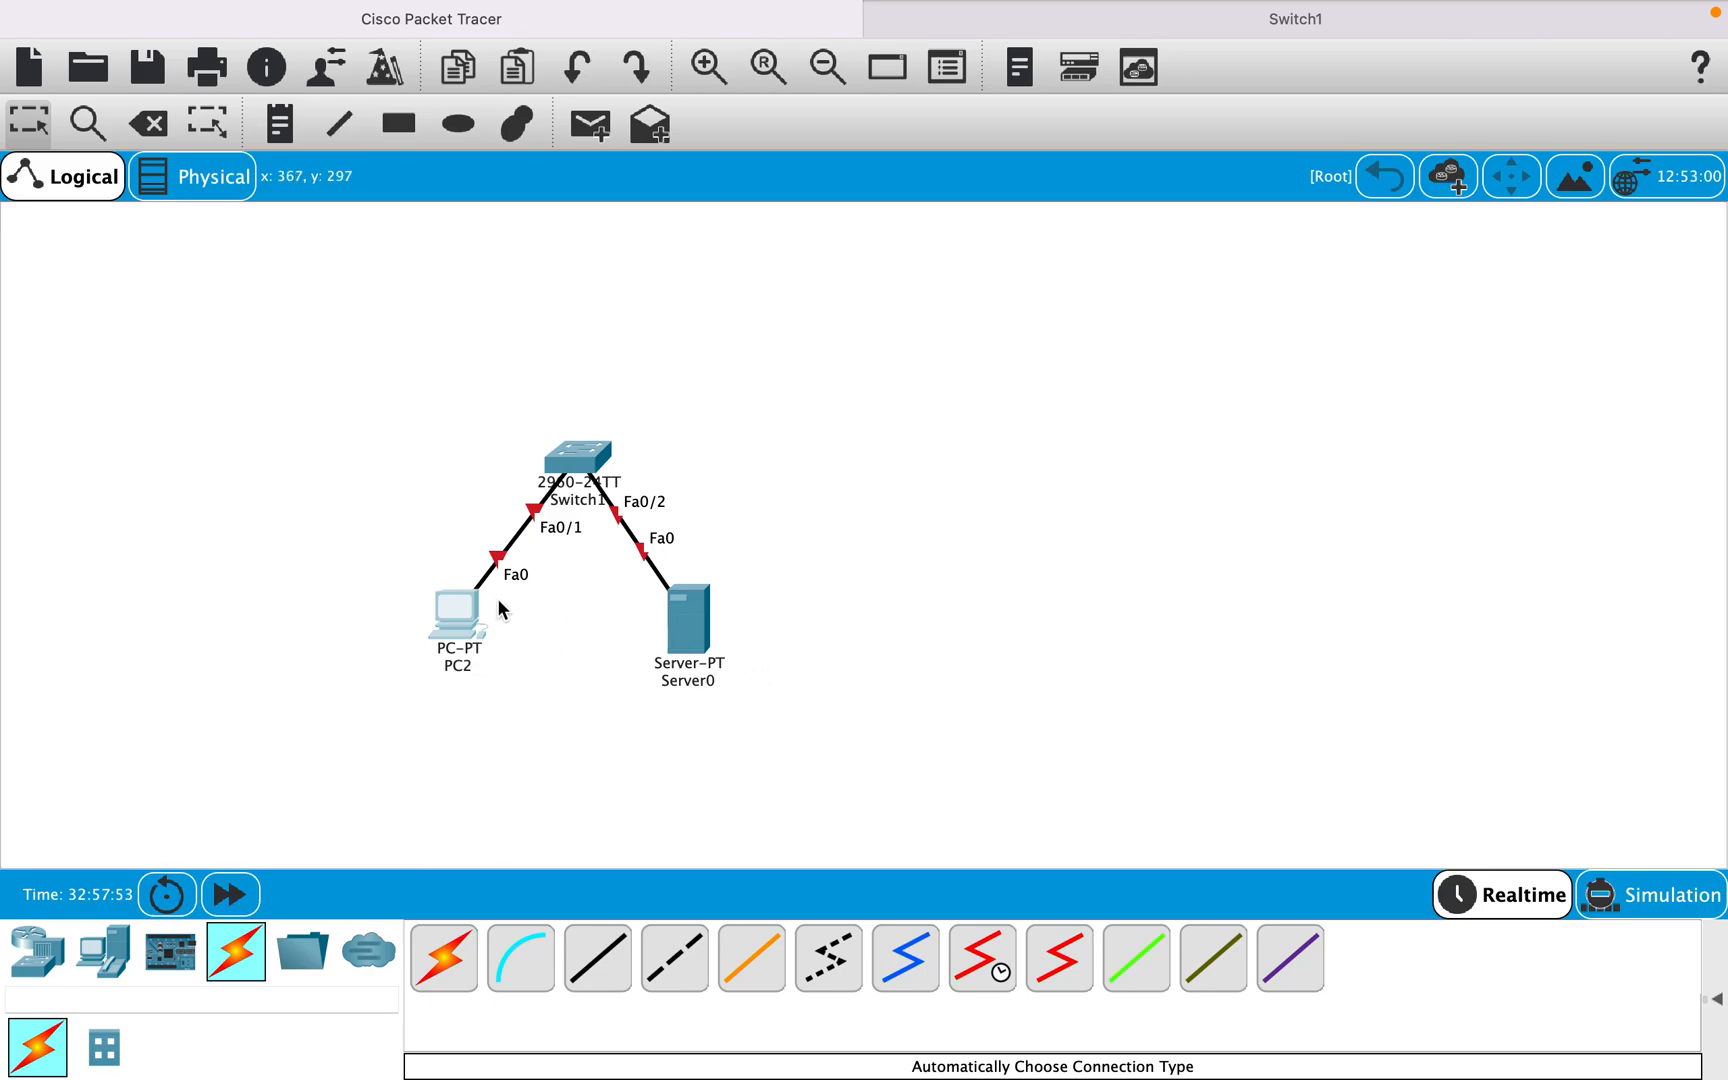
mouse_move(565, 532)
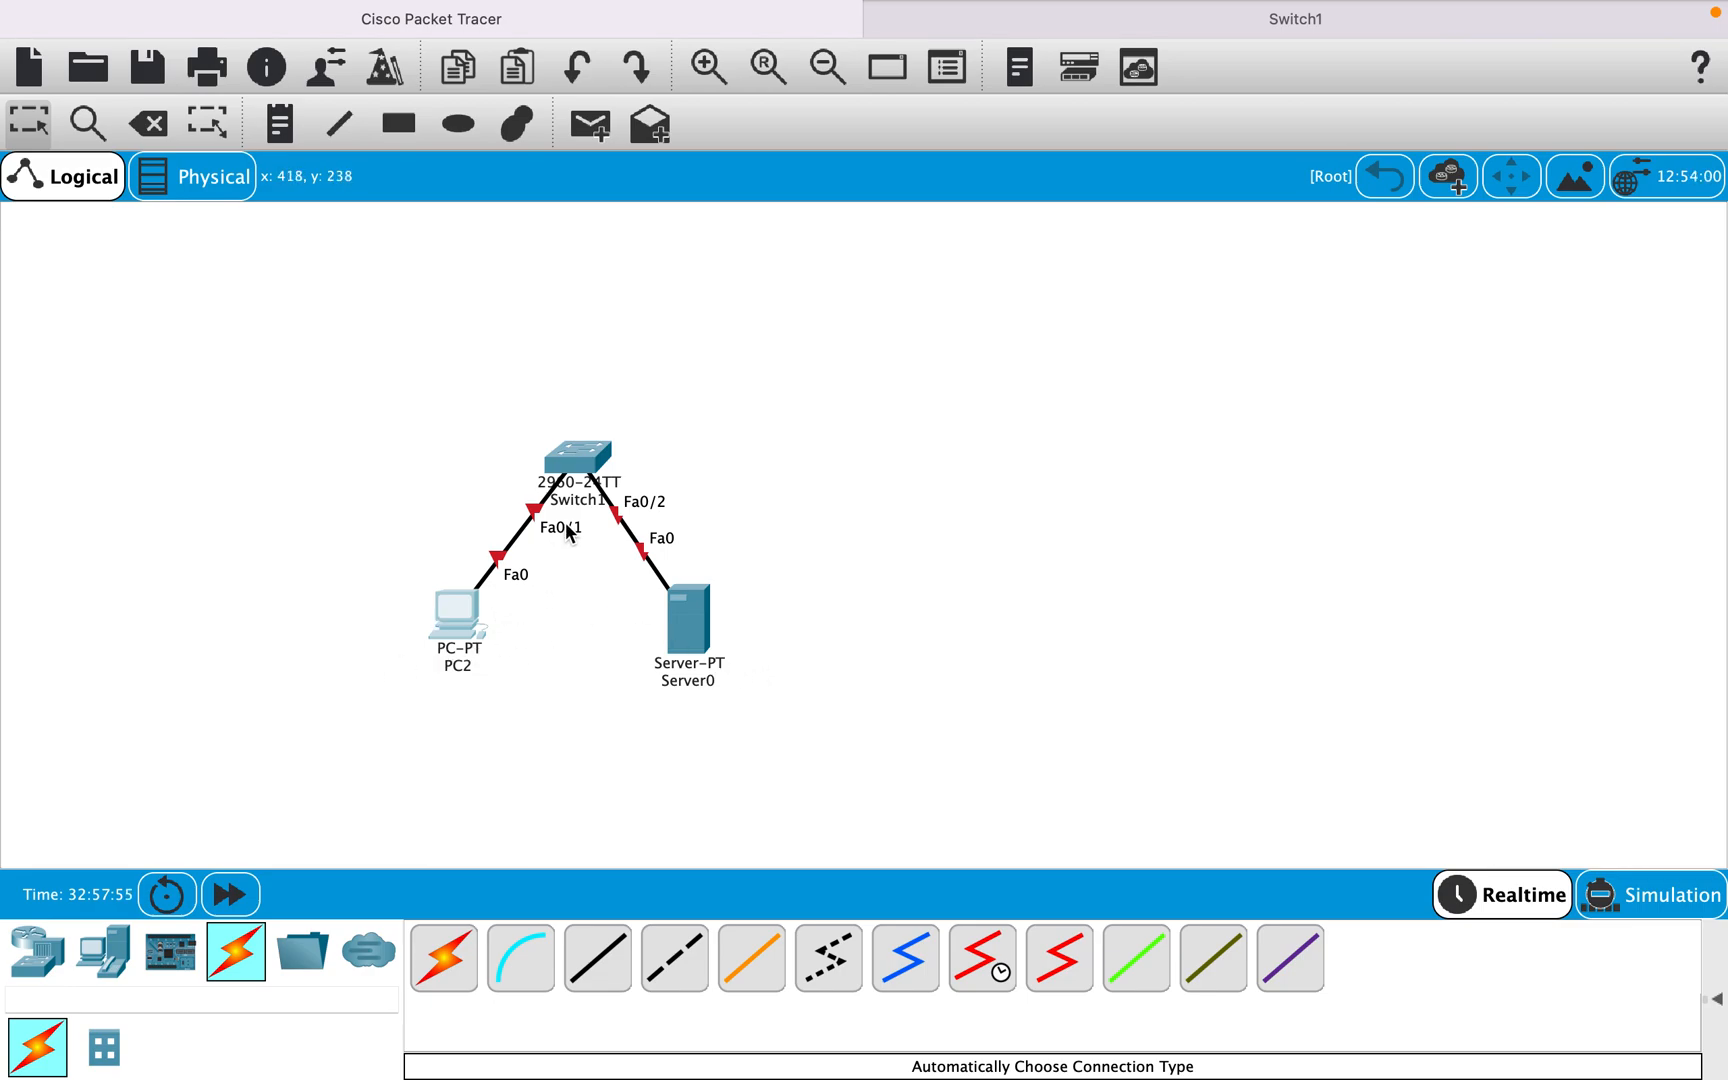
mouse_move(688, 617)
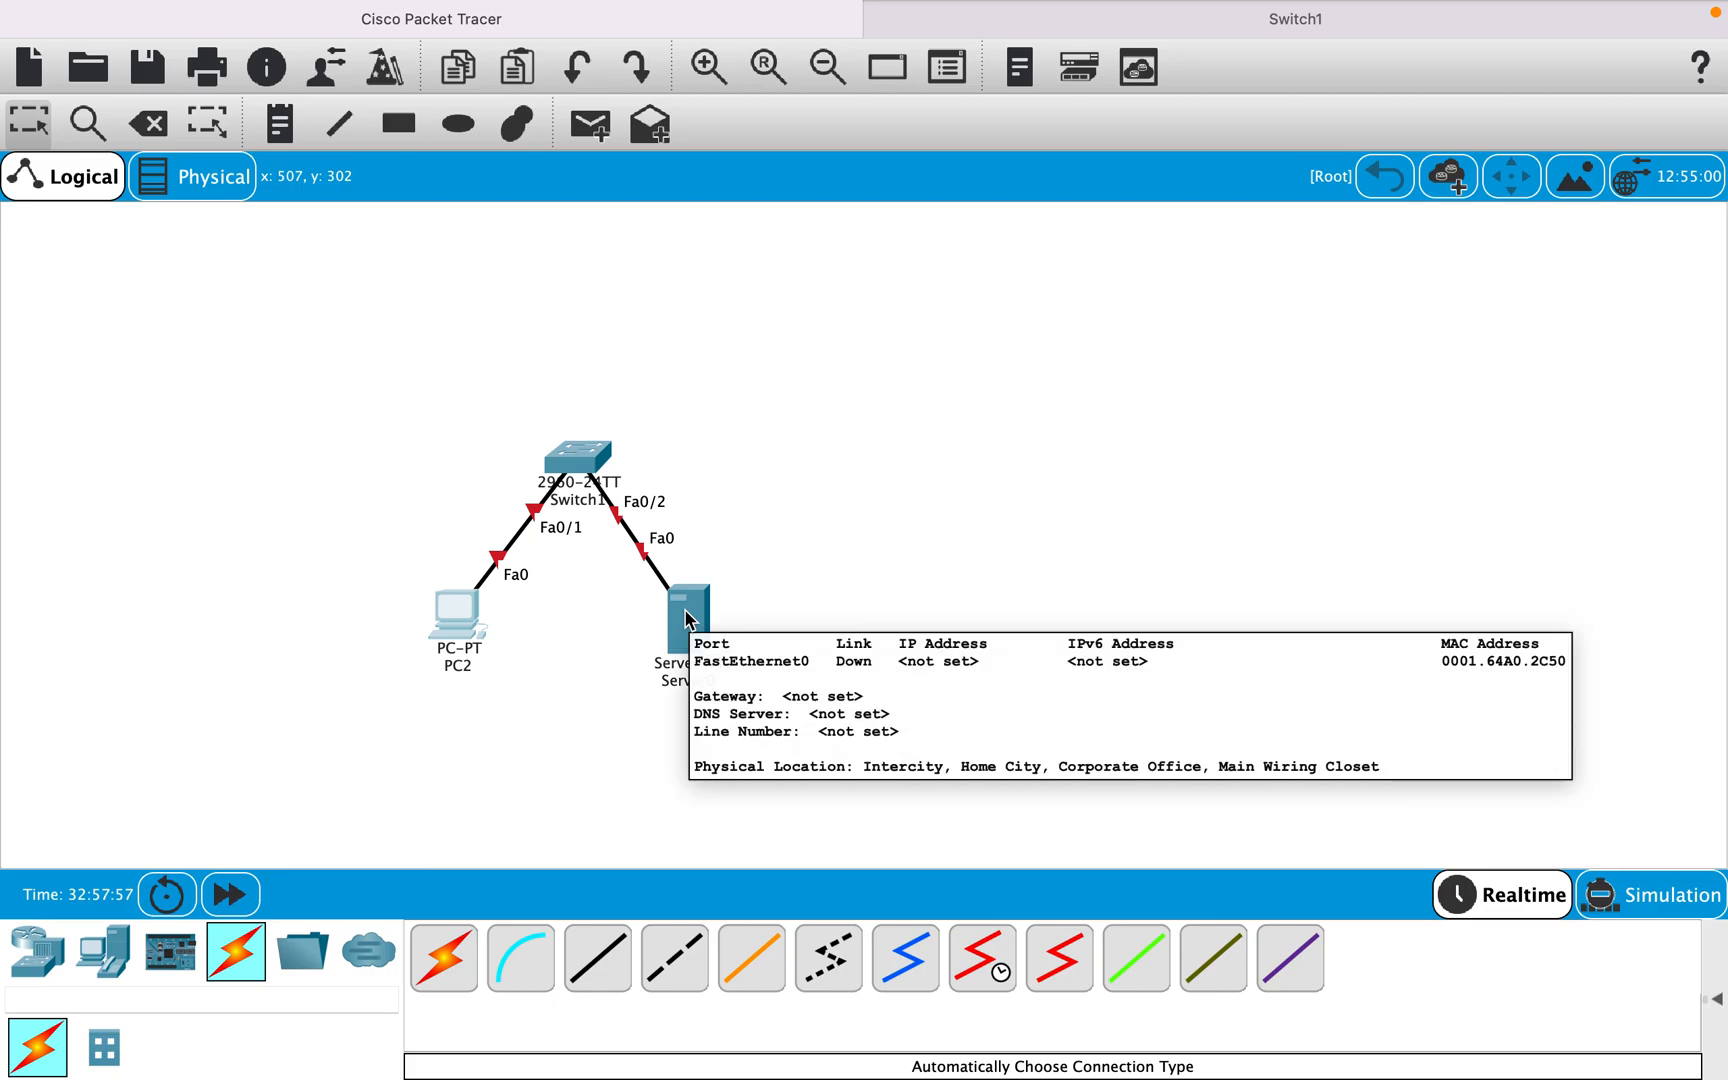
mouse_move(569, 536)
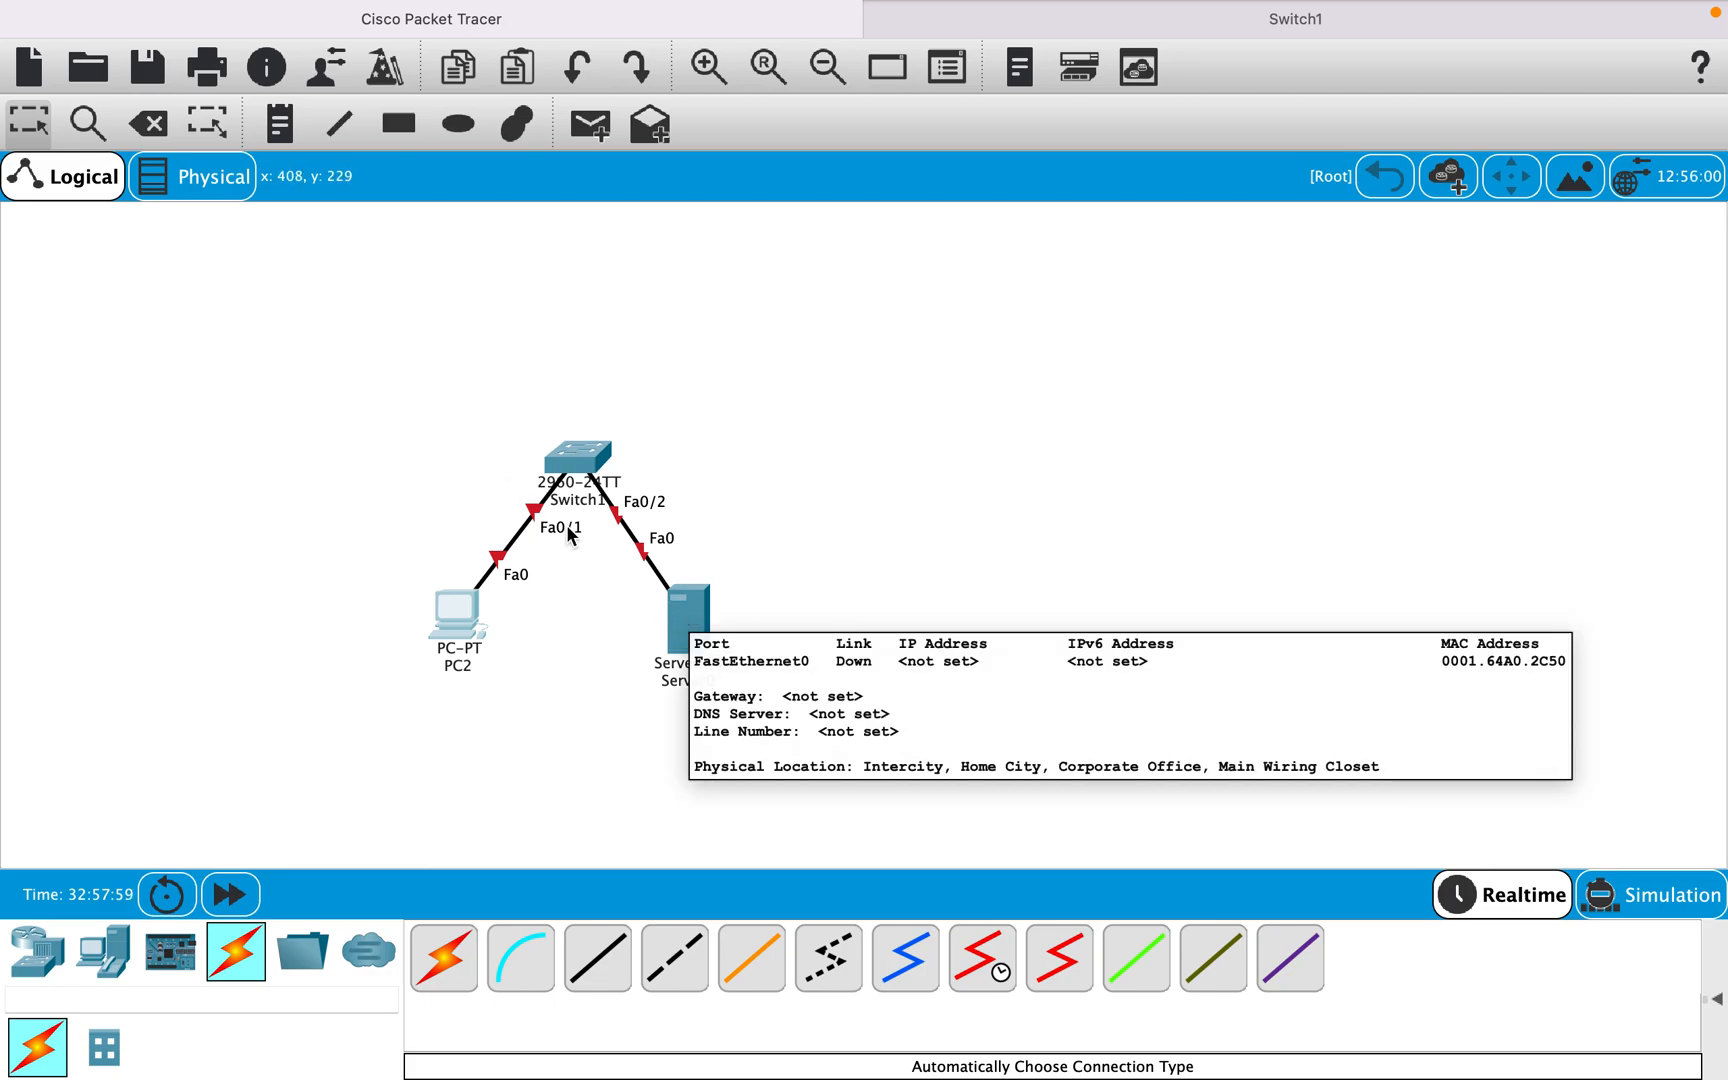
mouse_move(489, 601)
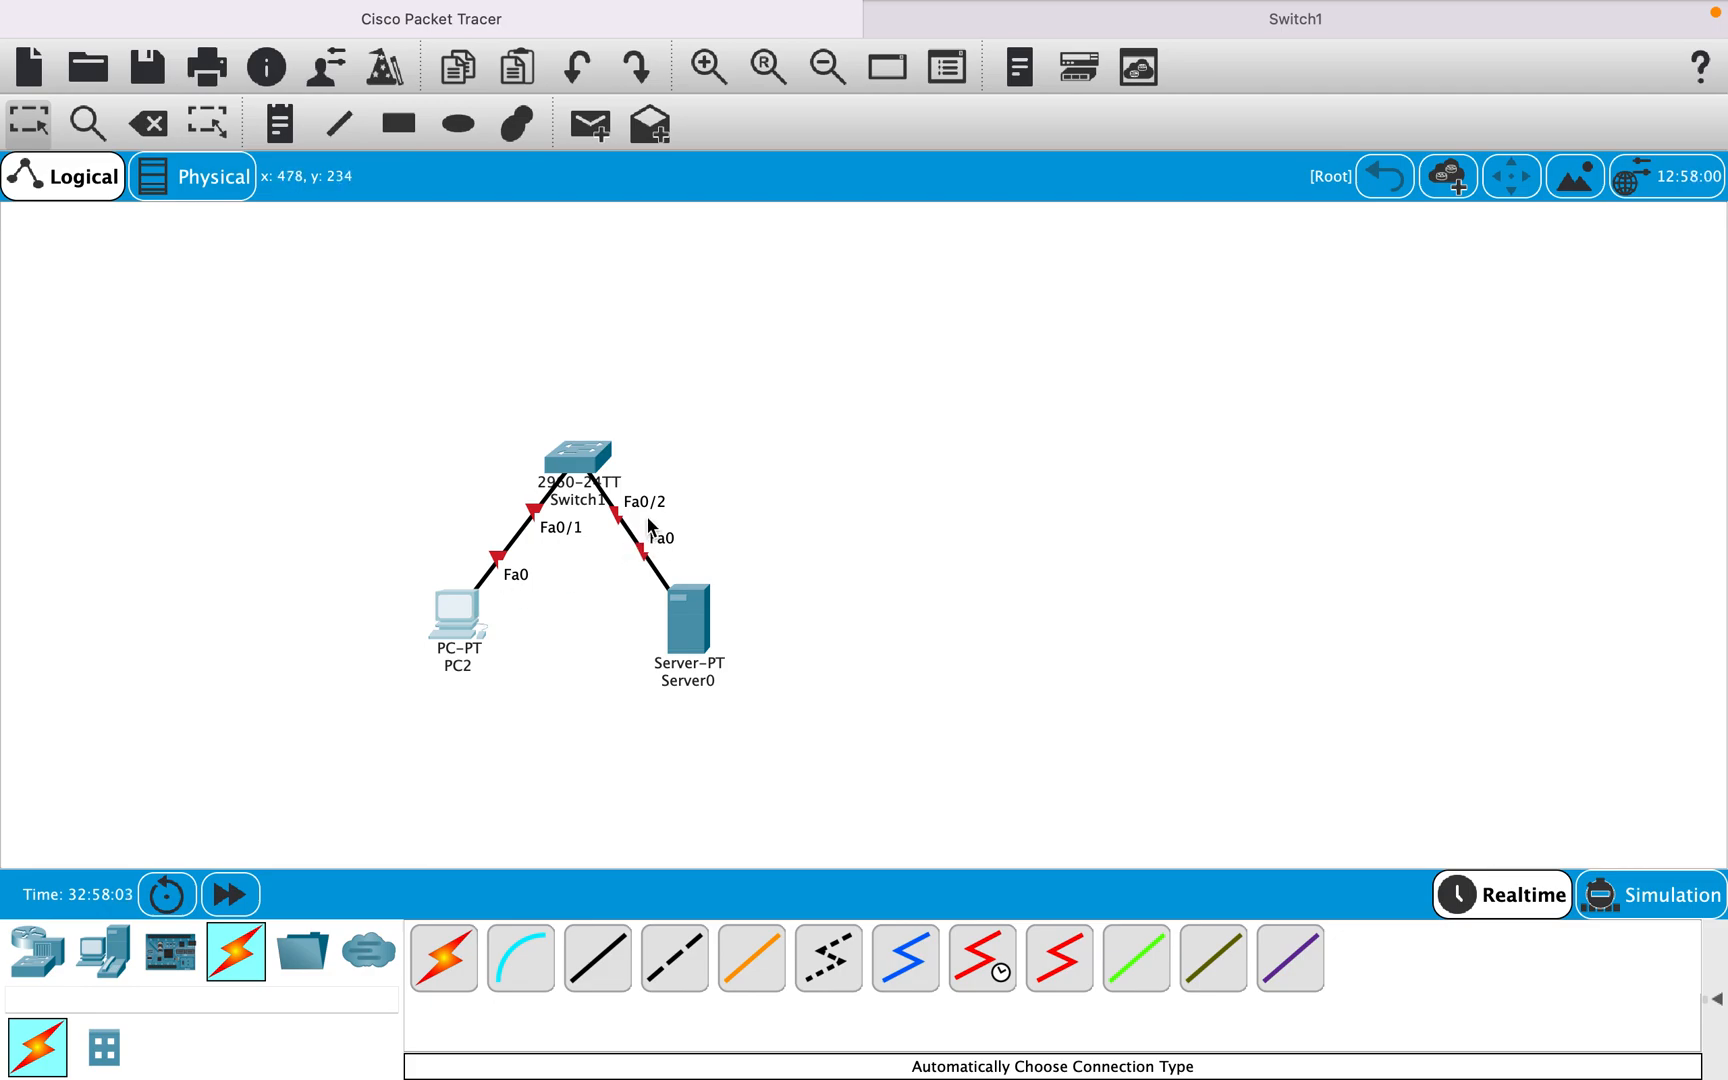
mouse_move(659, 523)
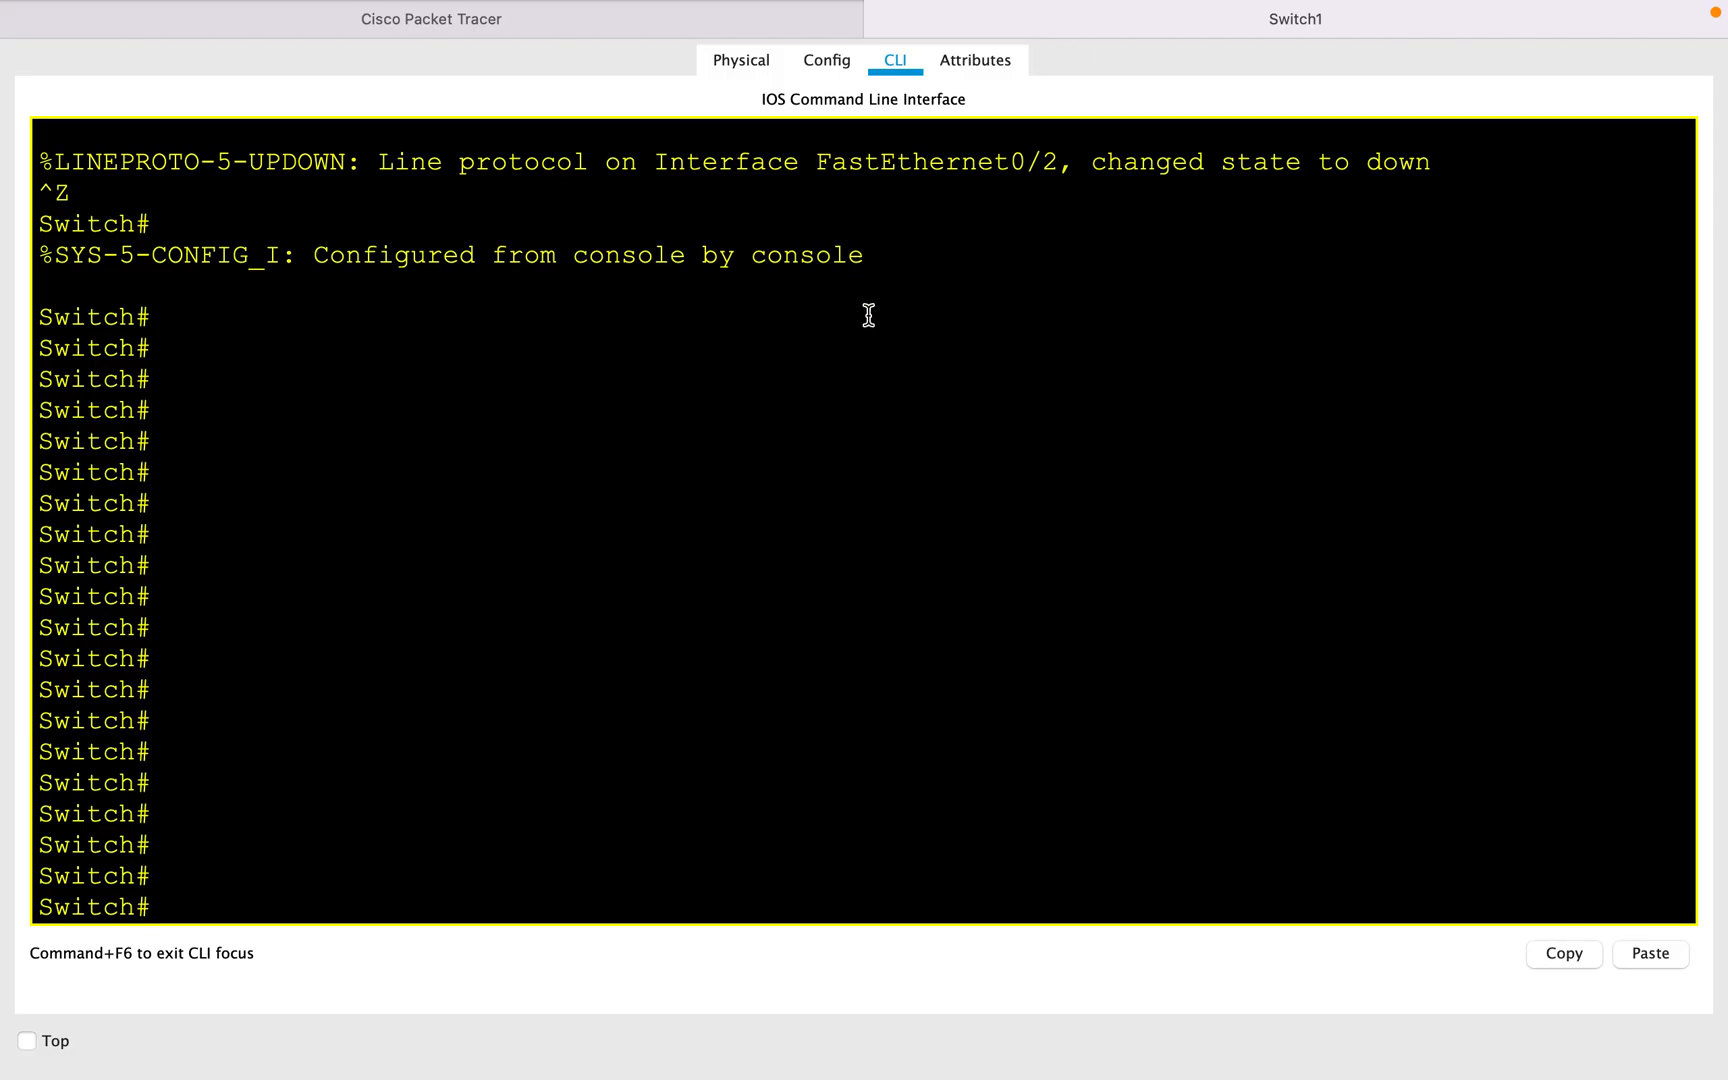
Enter configuration mode and select interface FastEthernet 0/1 on Switch1 to bring it up.
type("ch#c")
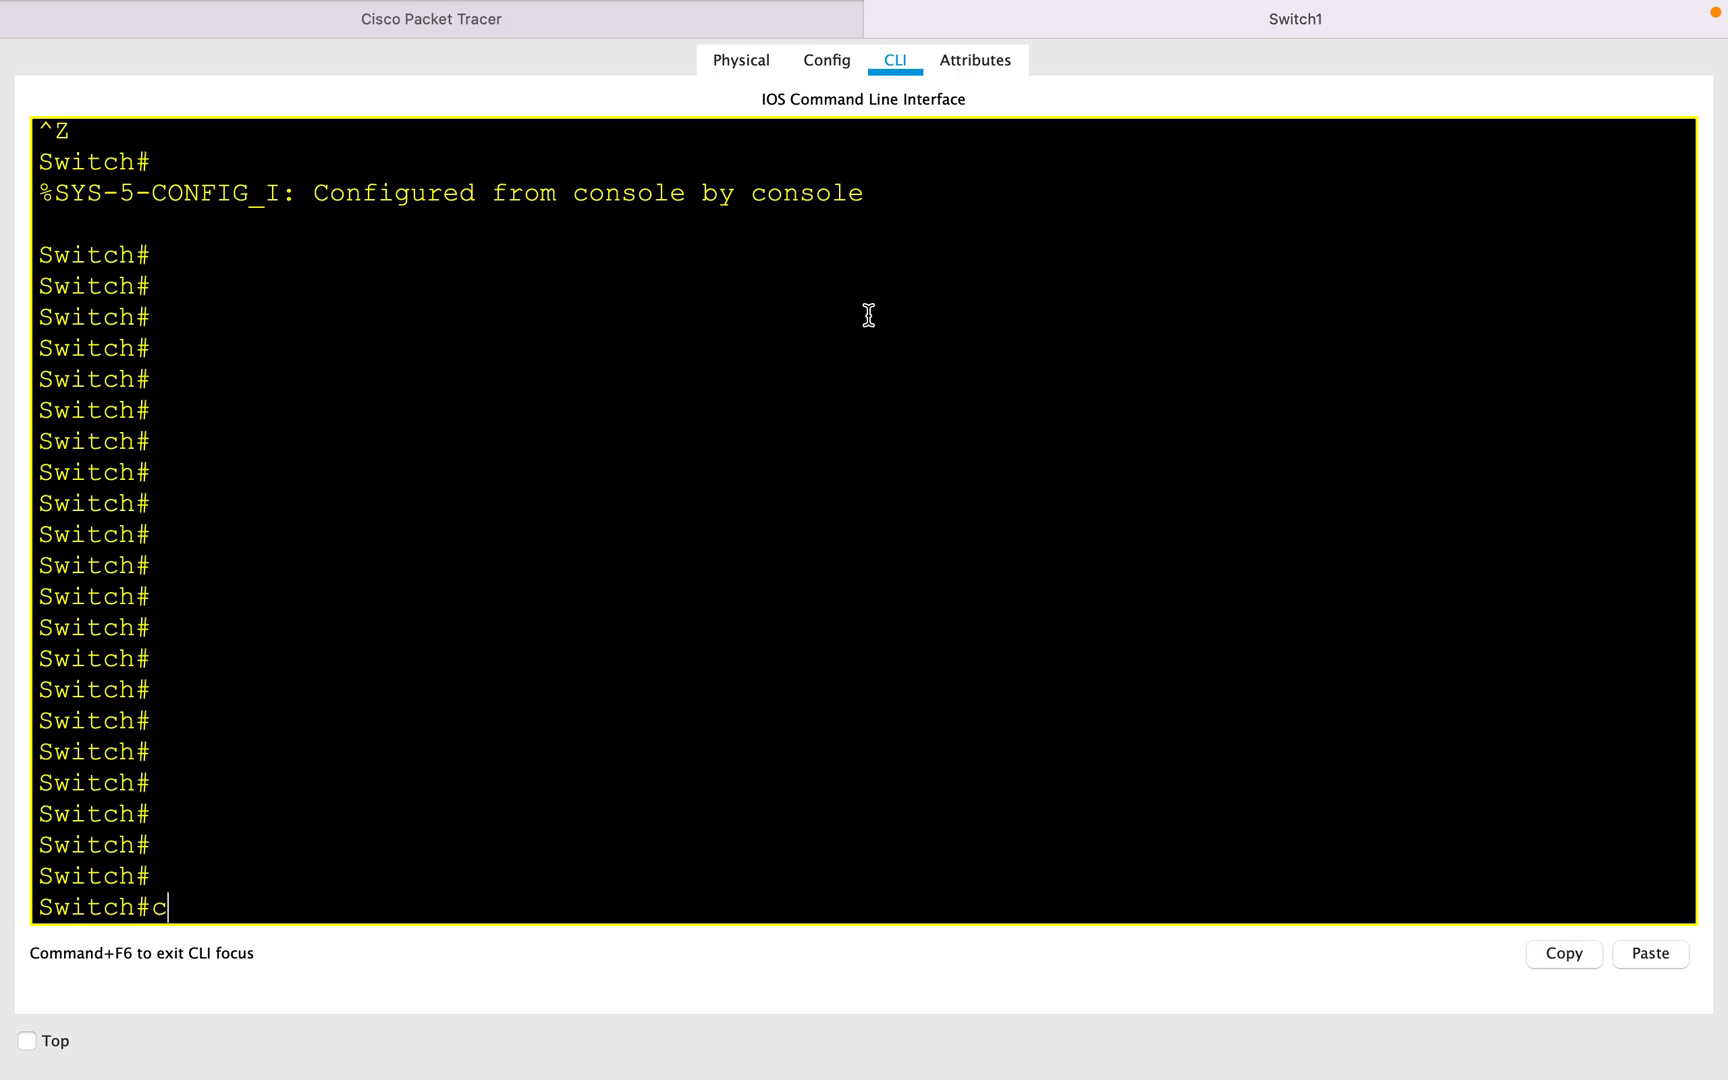
type("interface  fastEthernet 0/1")
type("show  spanning-tree")
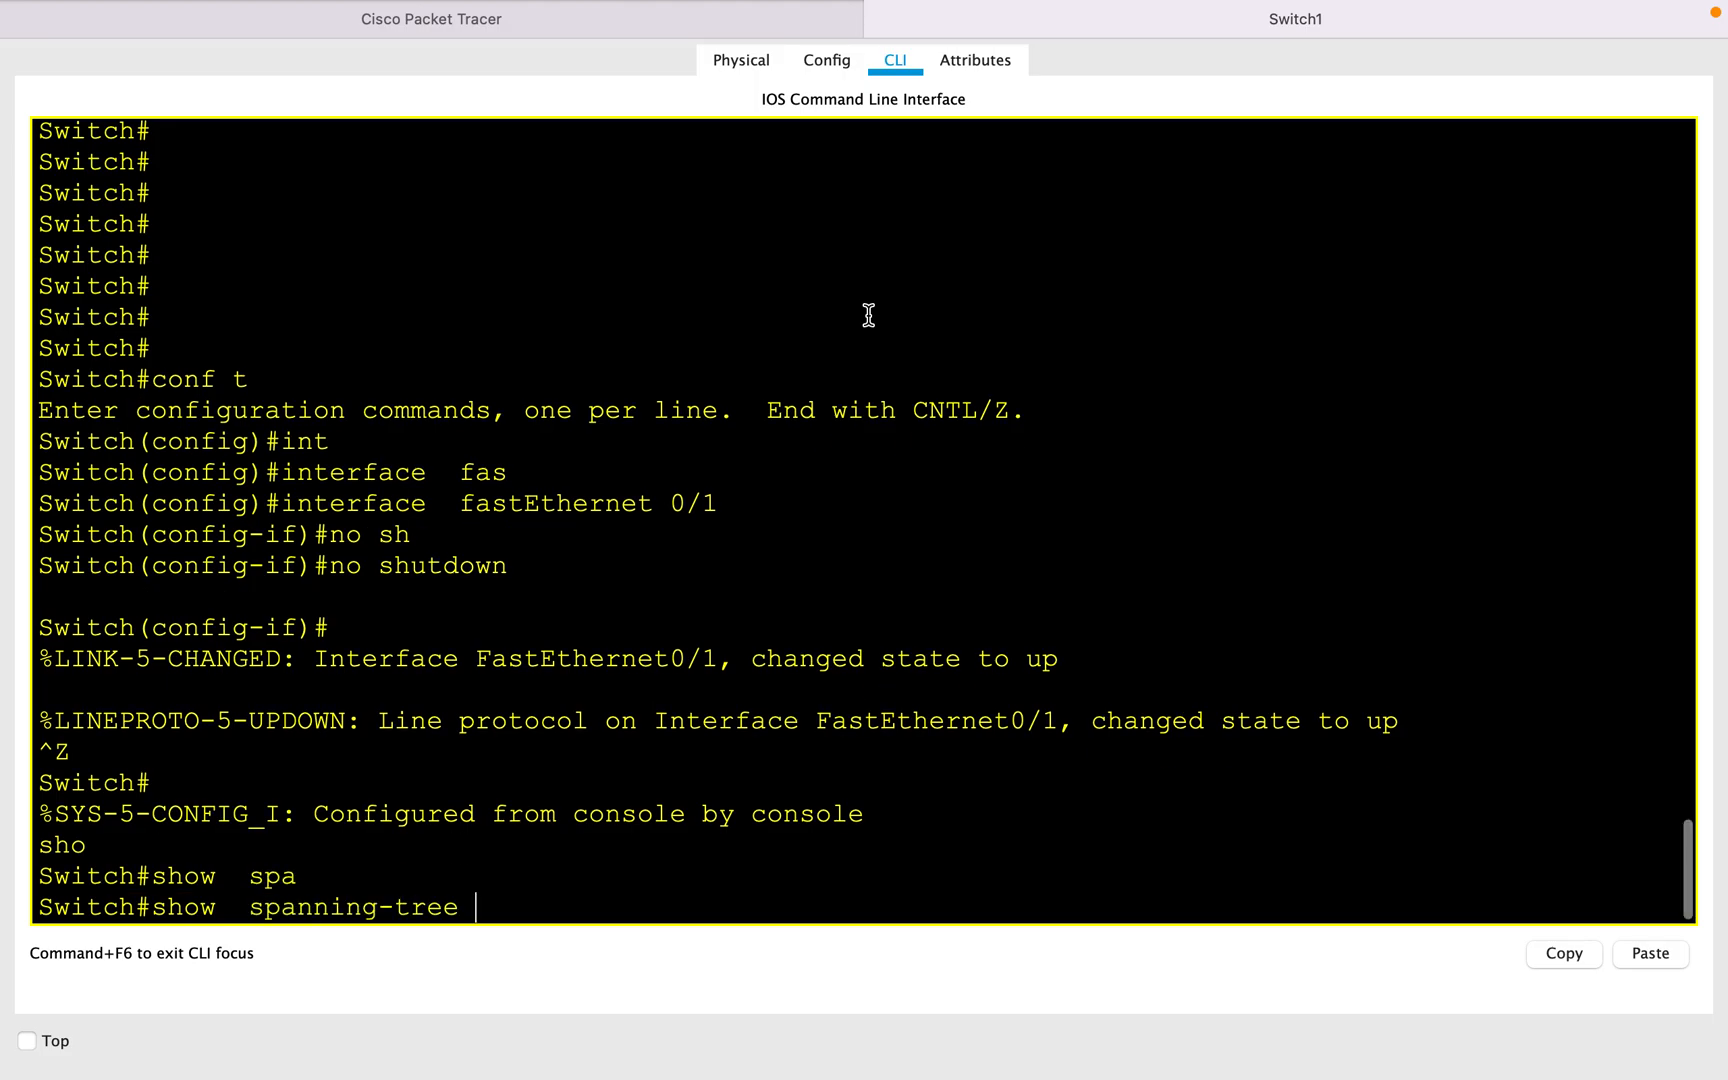
Rerun show spanning-tree until Fa0/1 is forwarding, then return to the topology view.
key("enter")
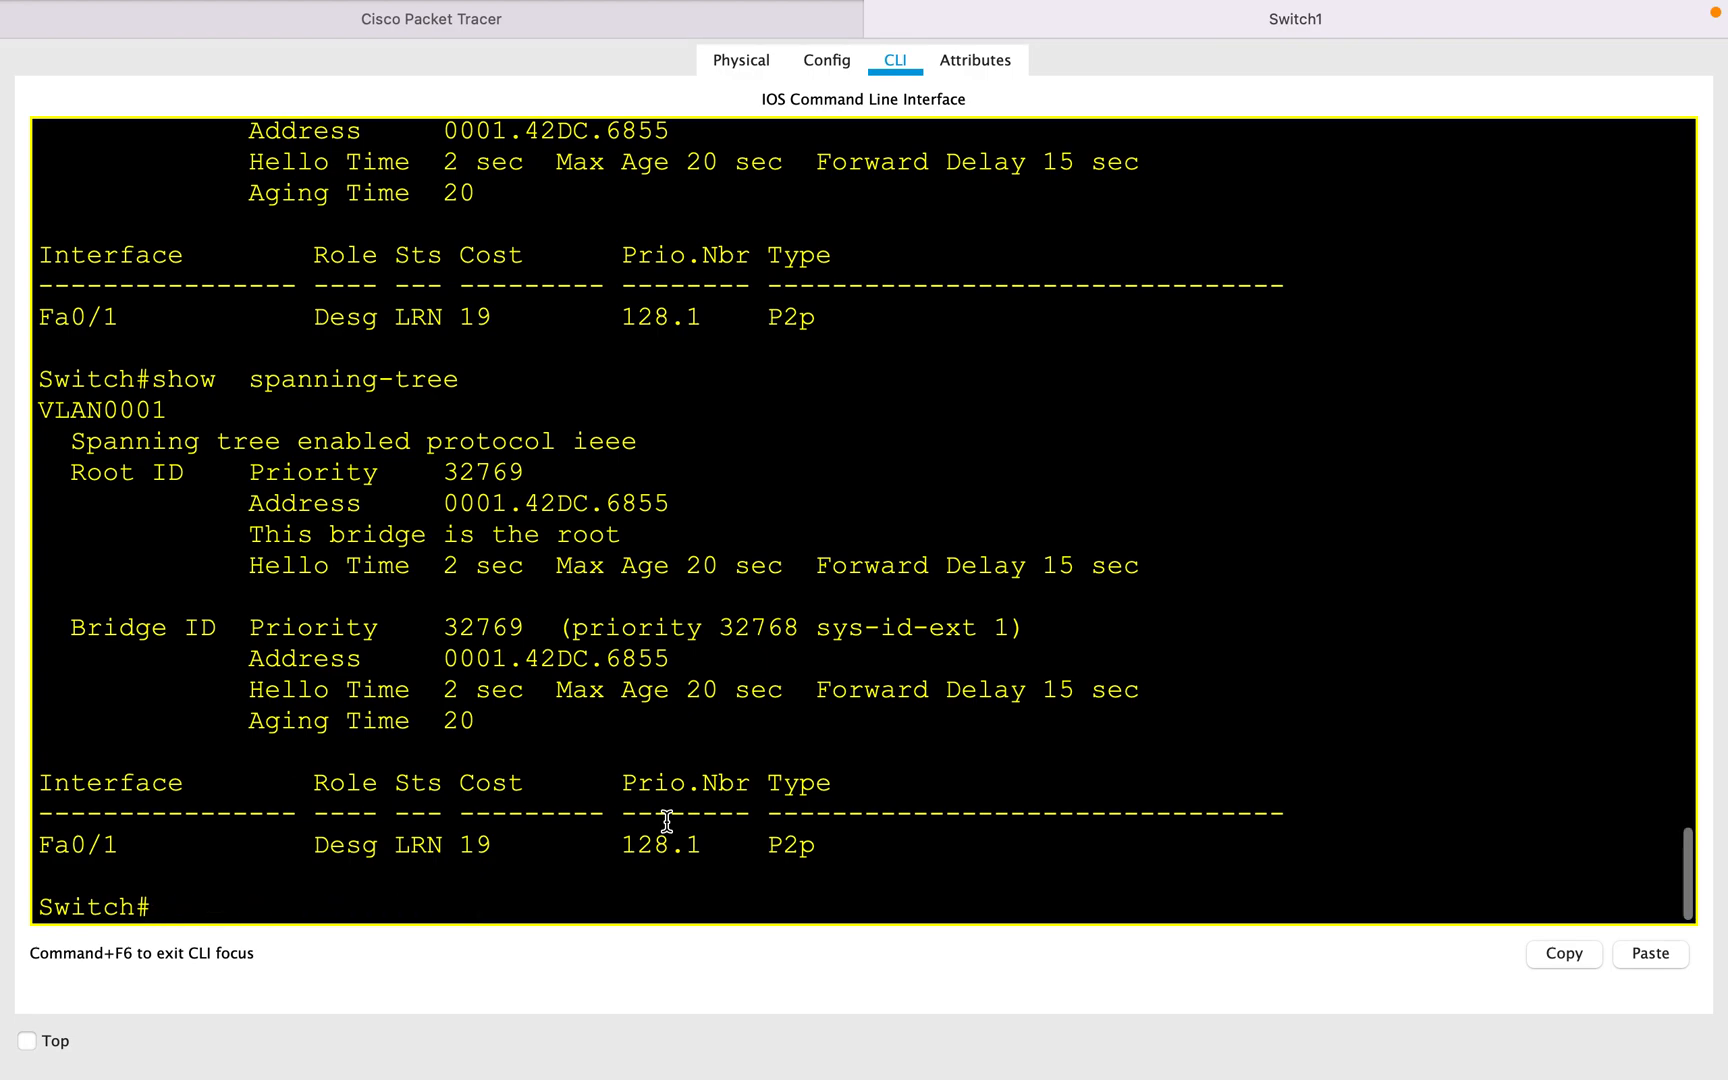
type("show  spanning-tree")
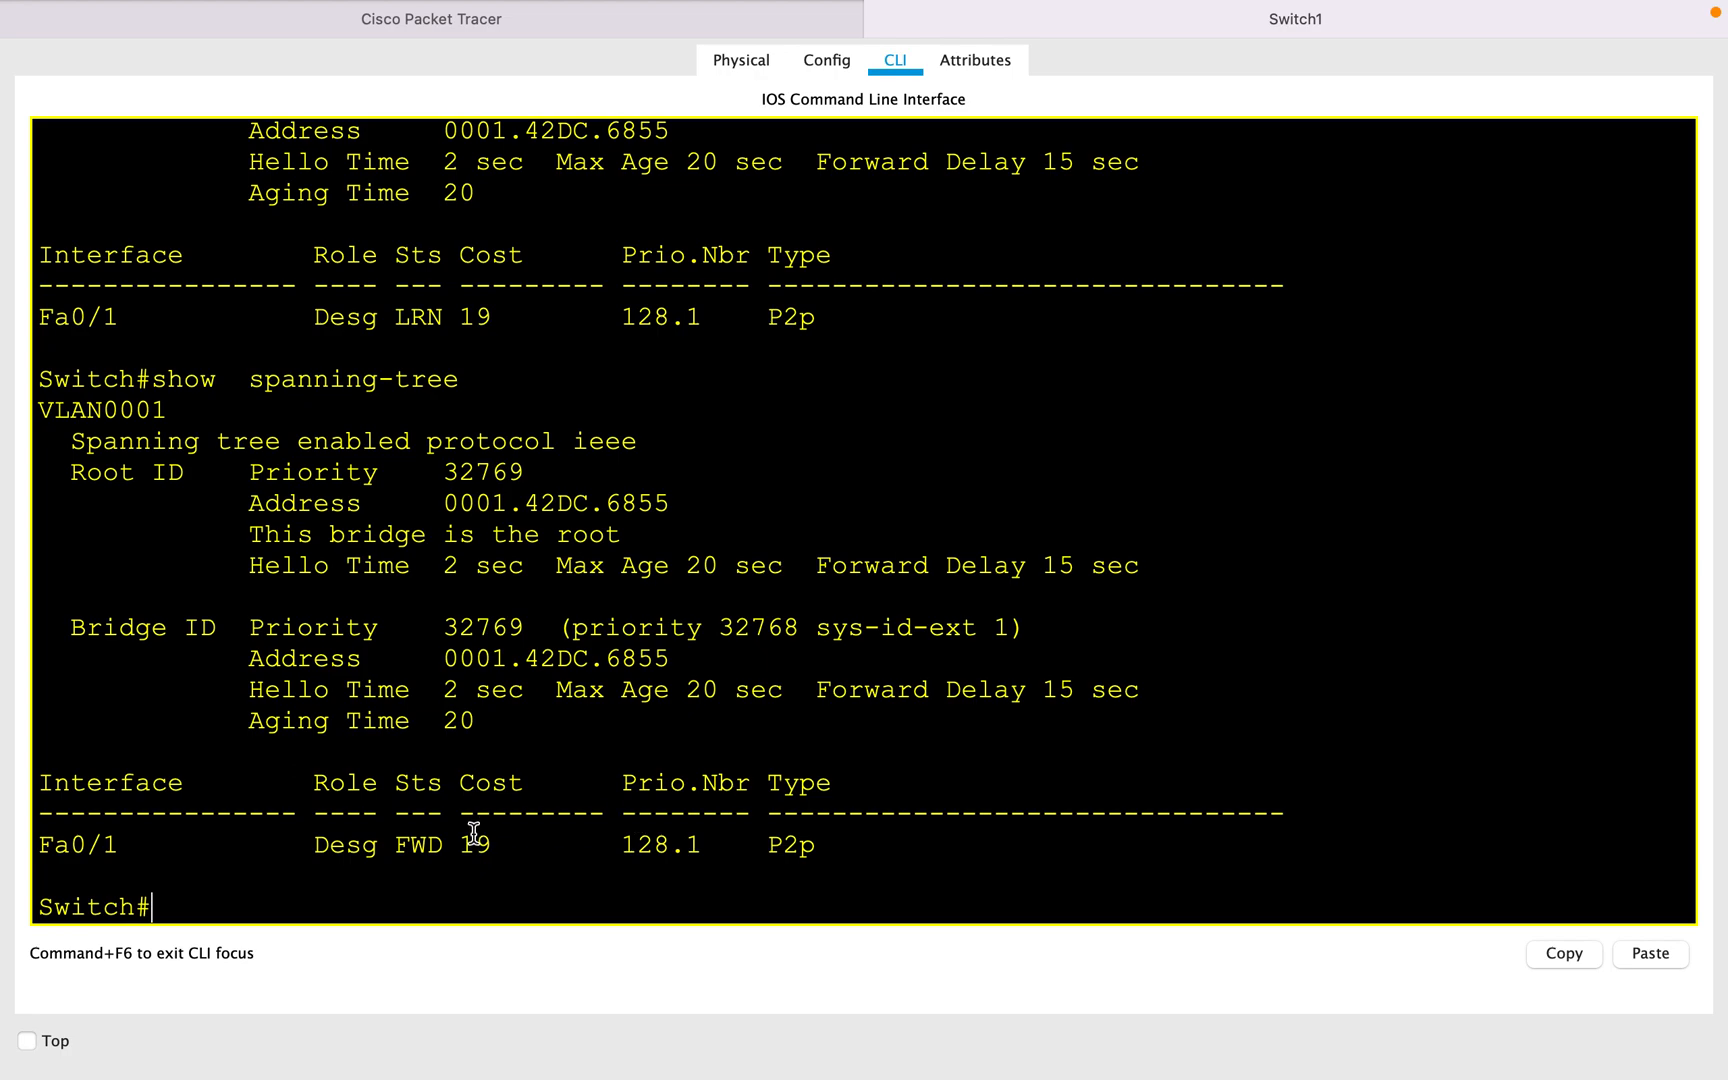
double_click(415, 845)
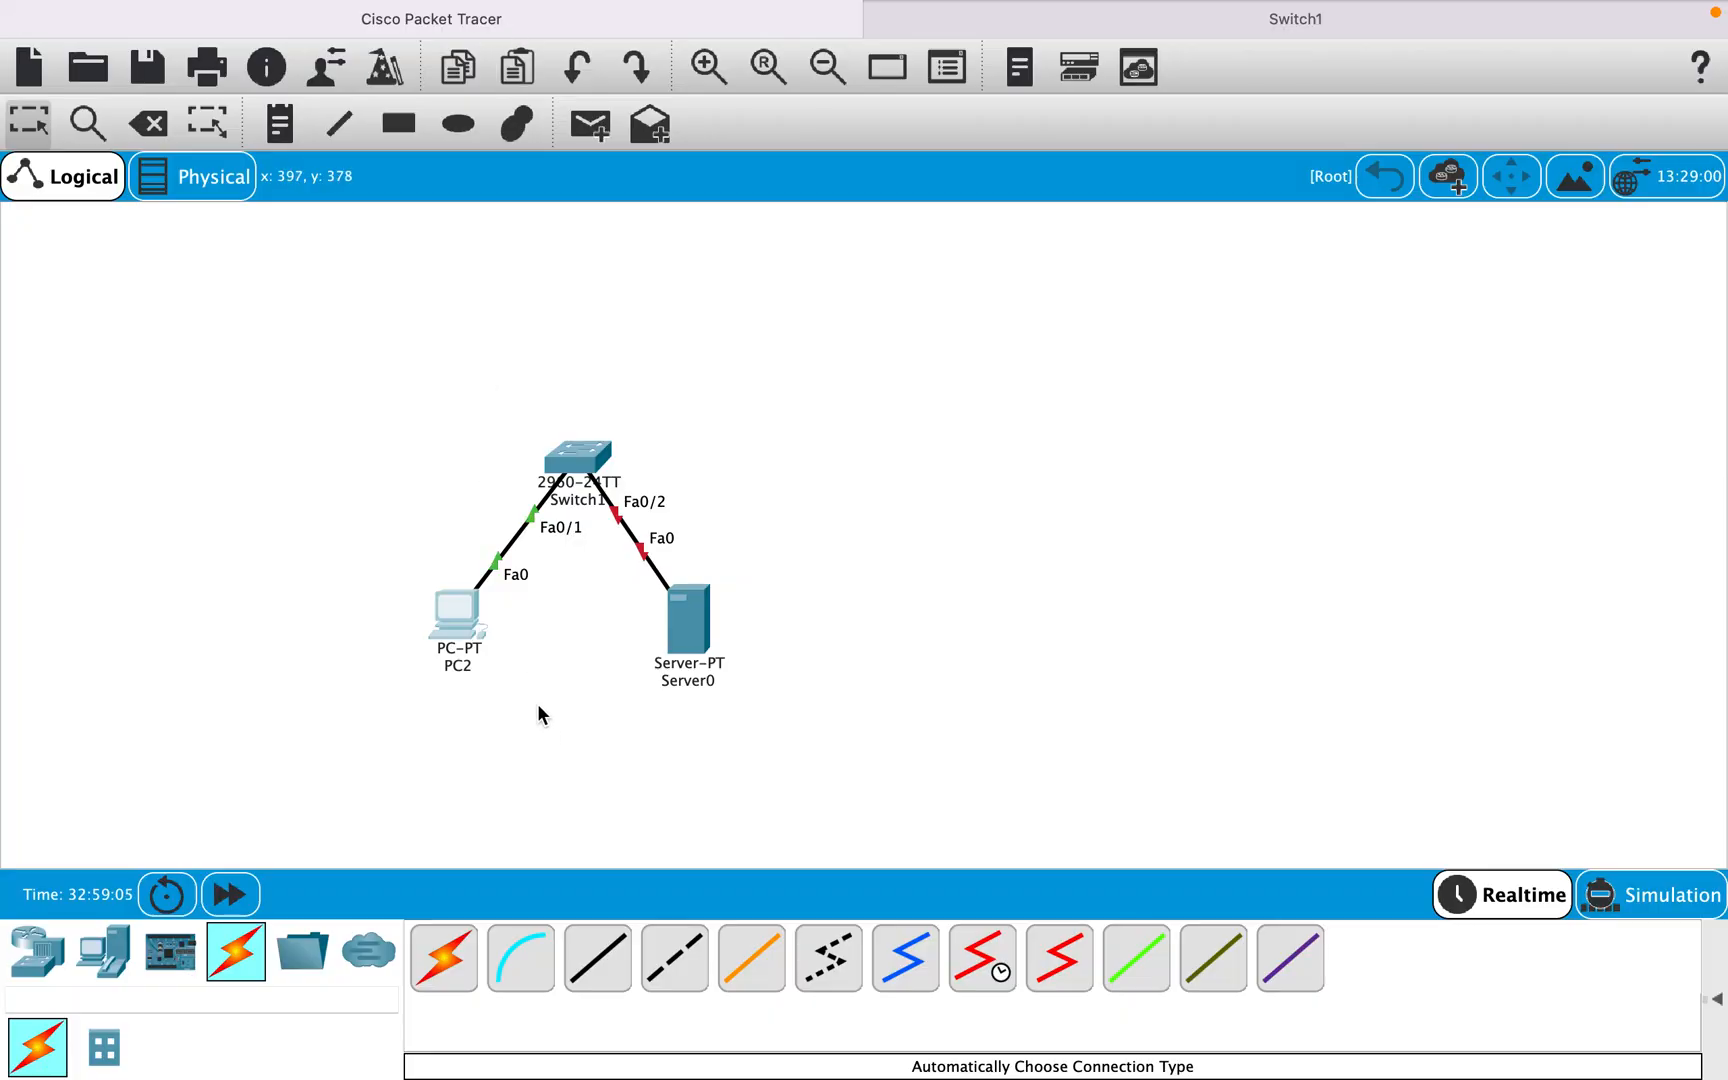
mouse_move(549, 527)
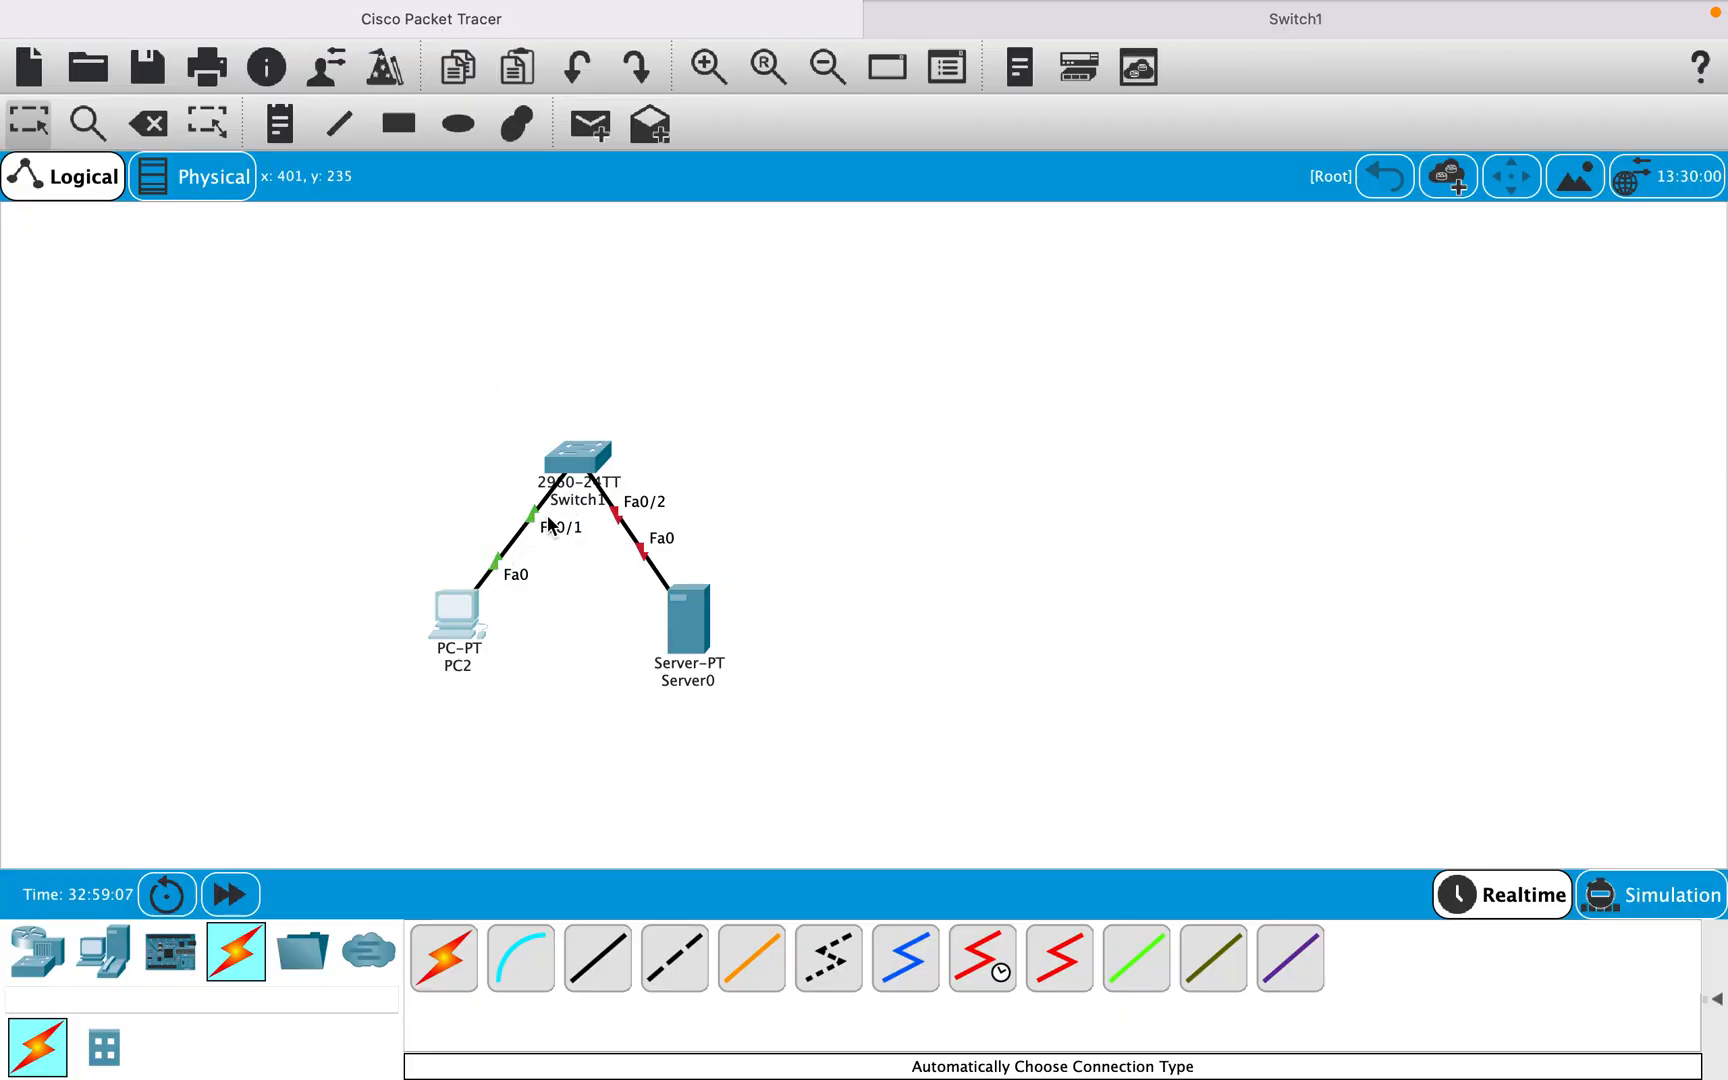
mouse_move(689, 631)
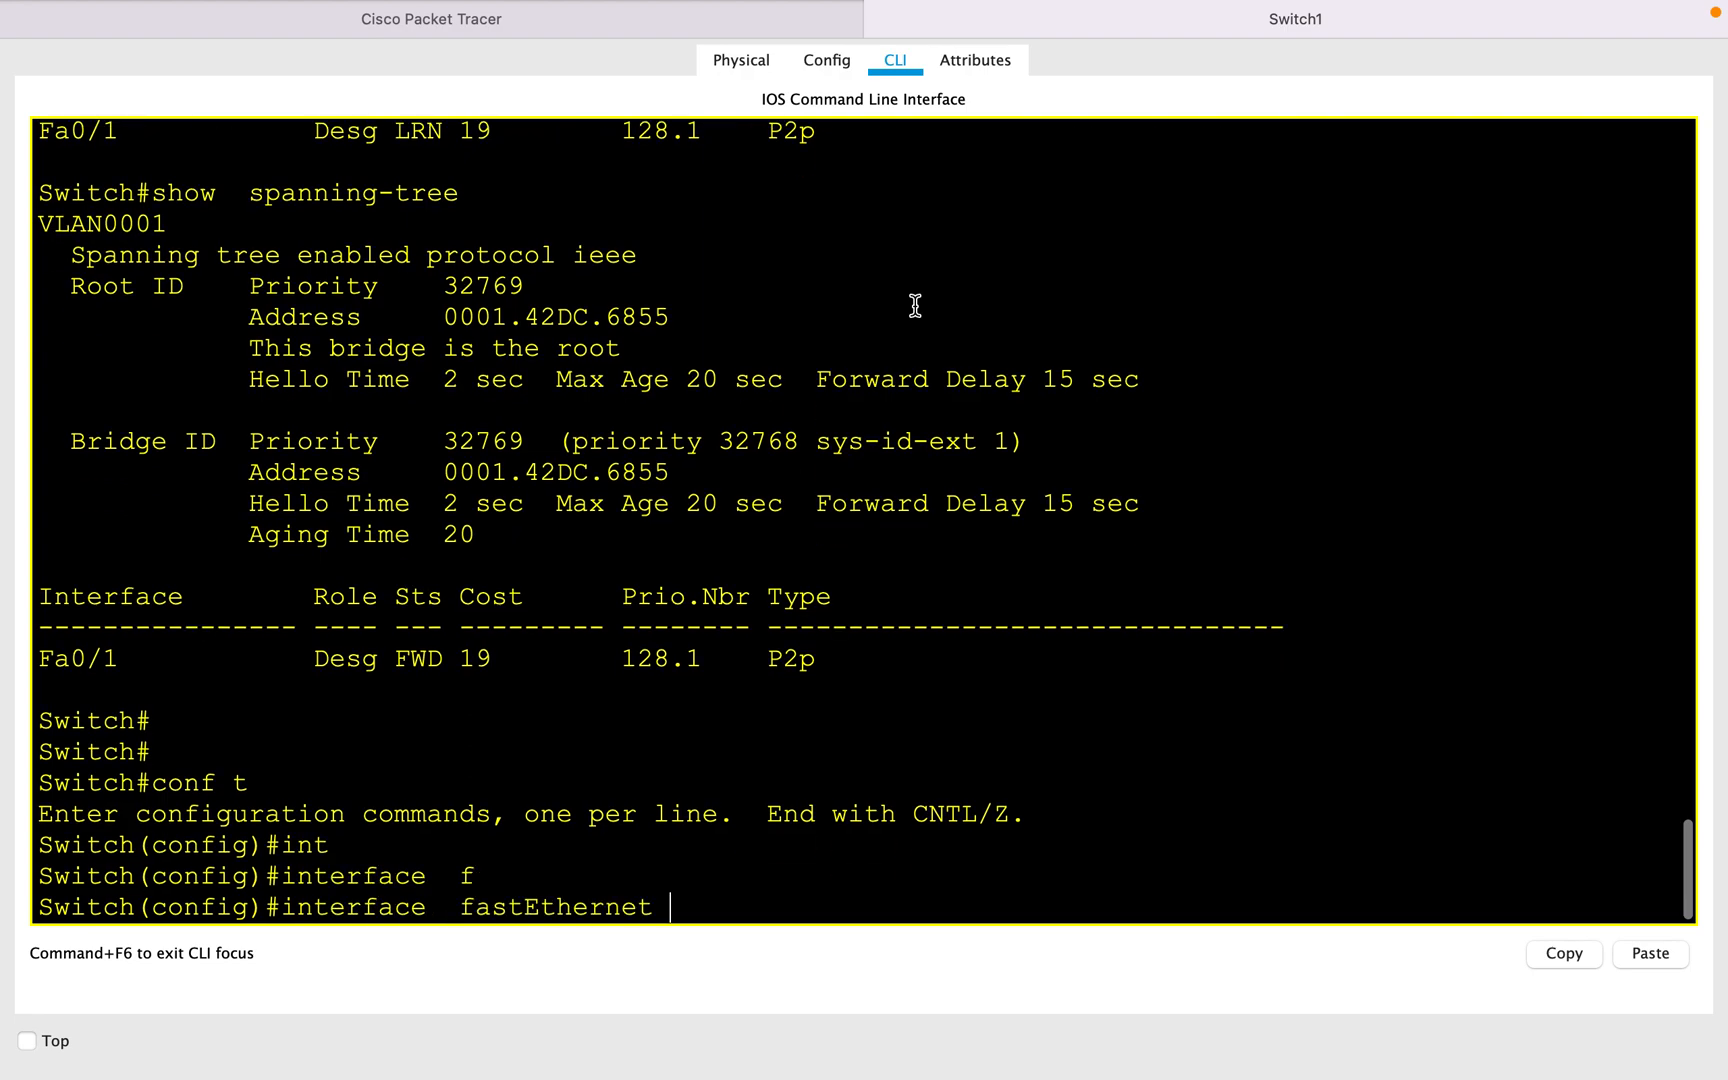
Select interface Fa0/2, enable spanning-tree portfast, and issue no shutdown.
type("0/2")
type("n")
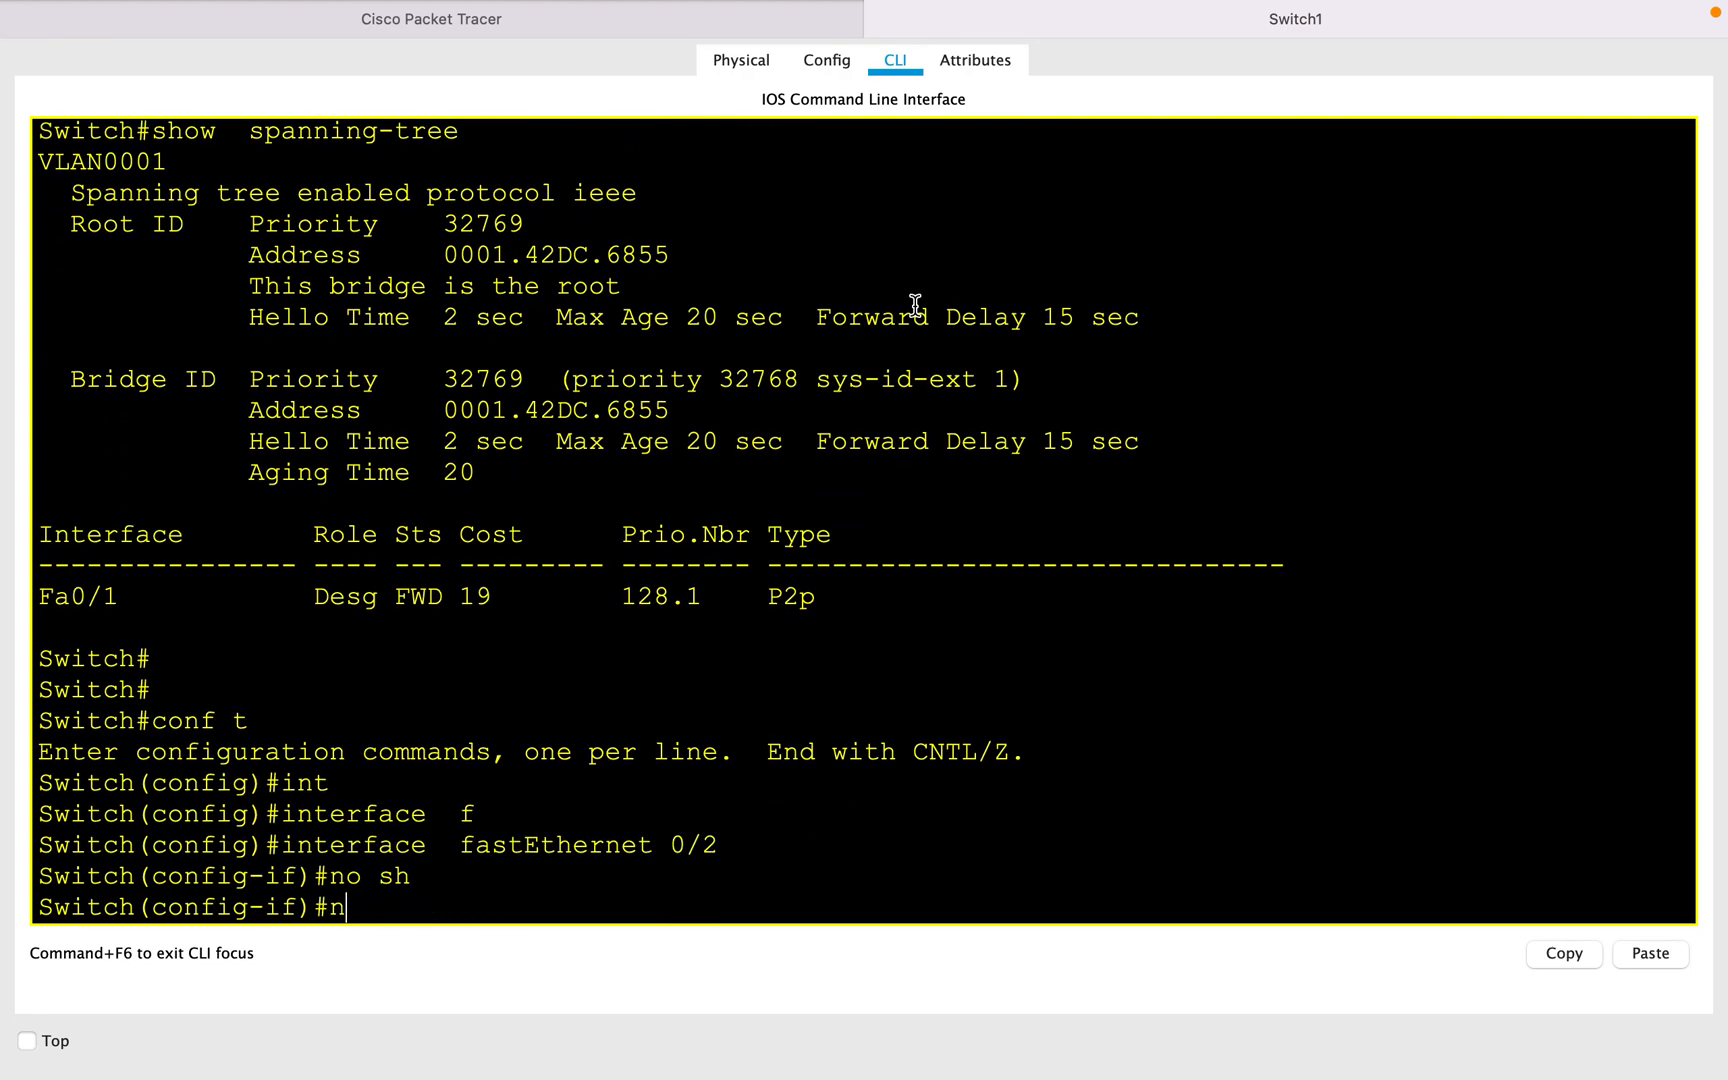
key("Backspace")
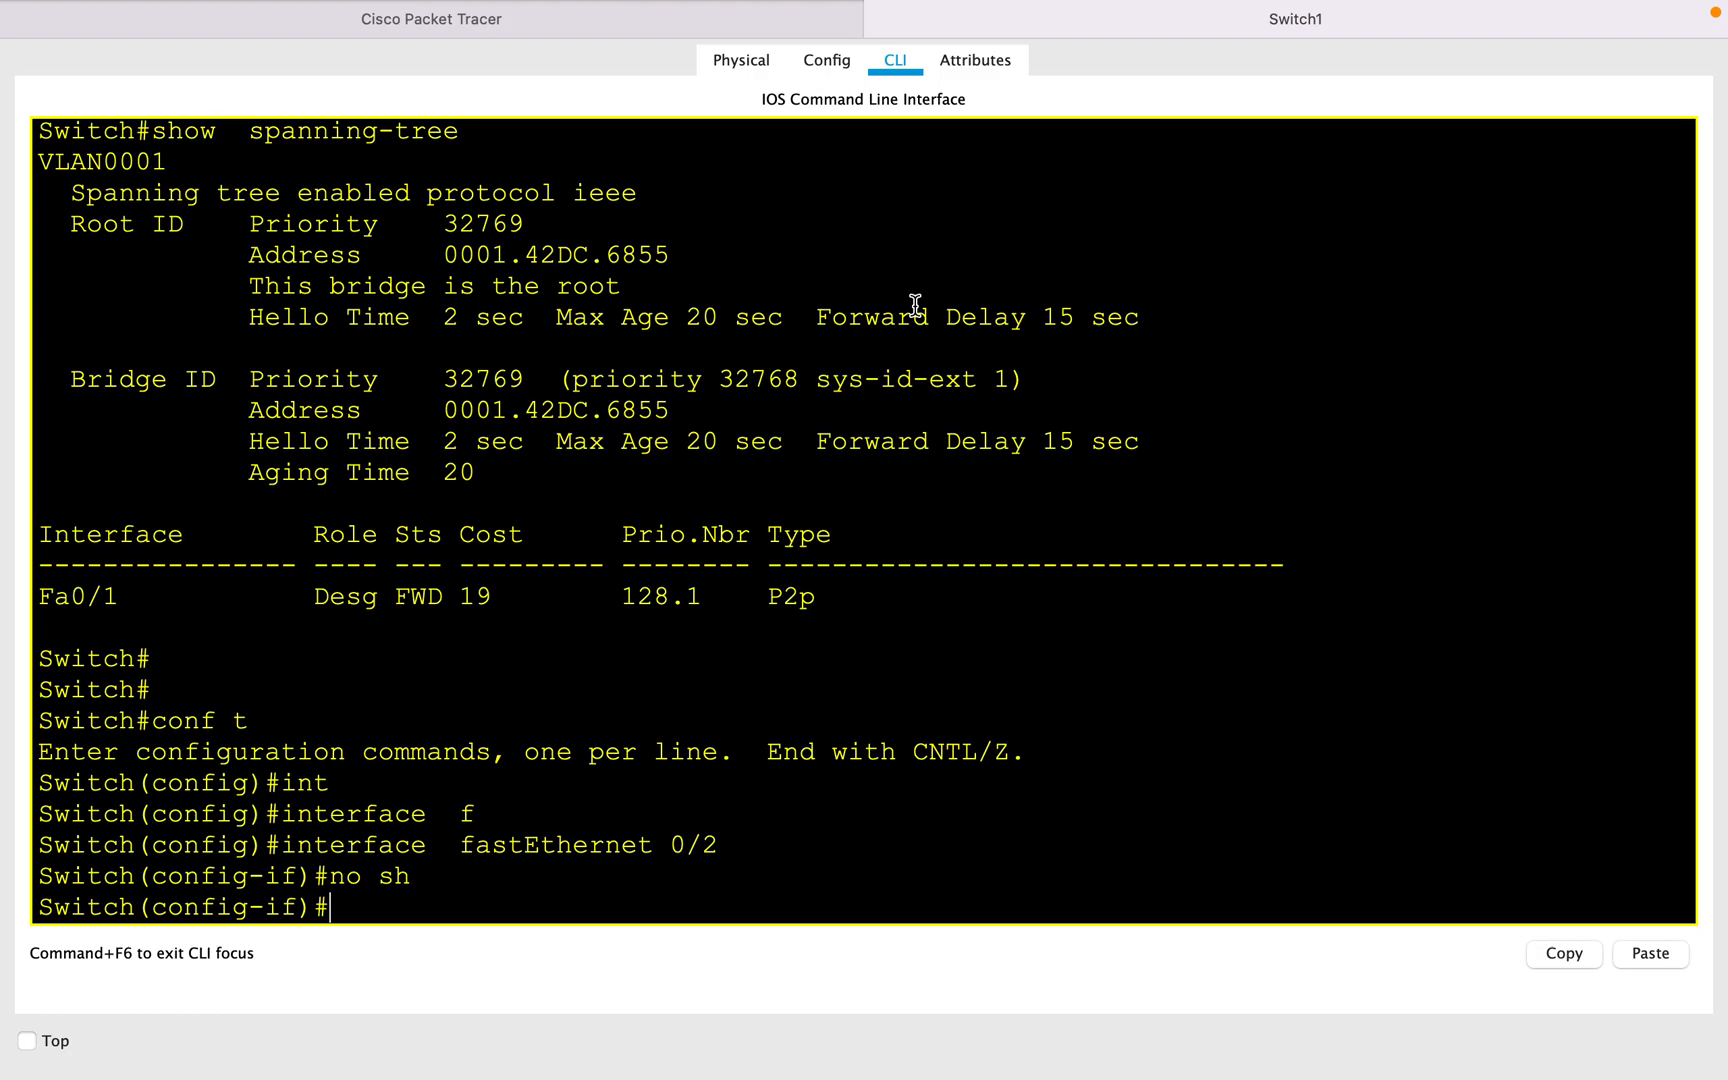
type("spa")
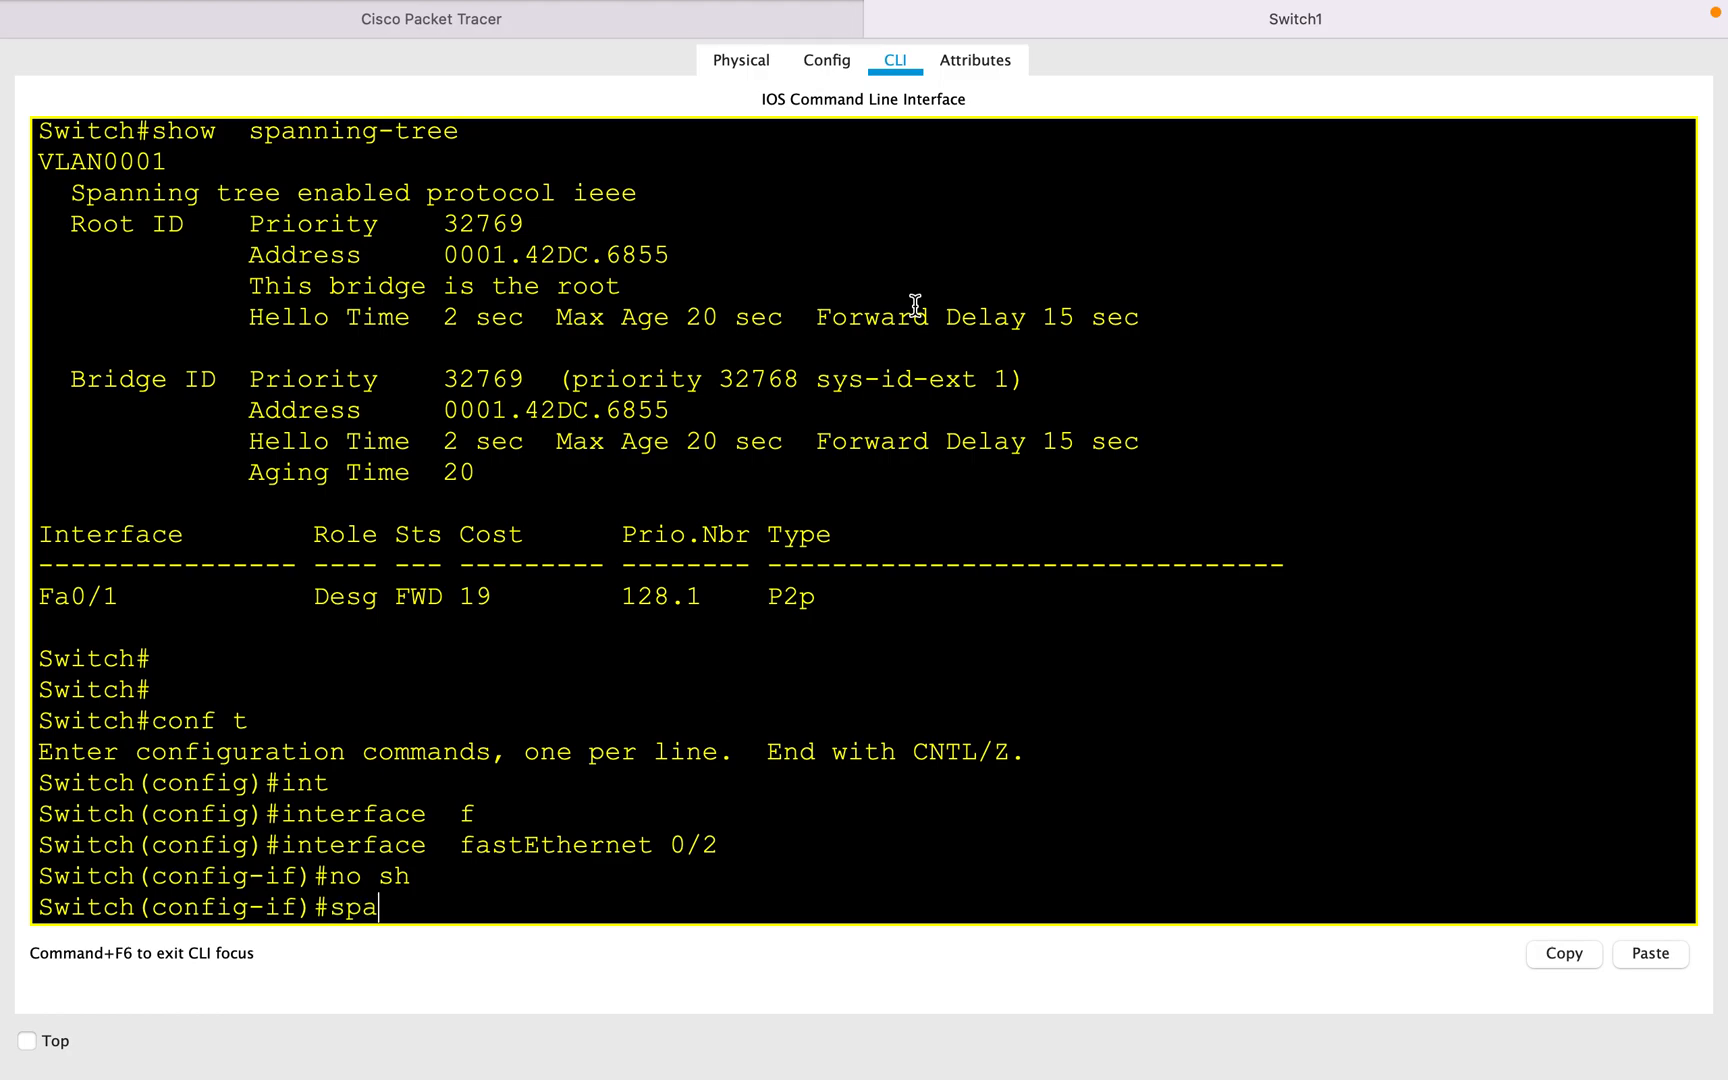
type("spanning-tree portfast")
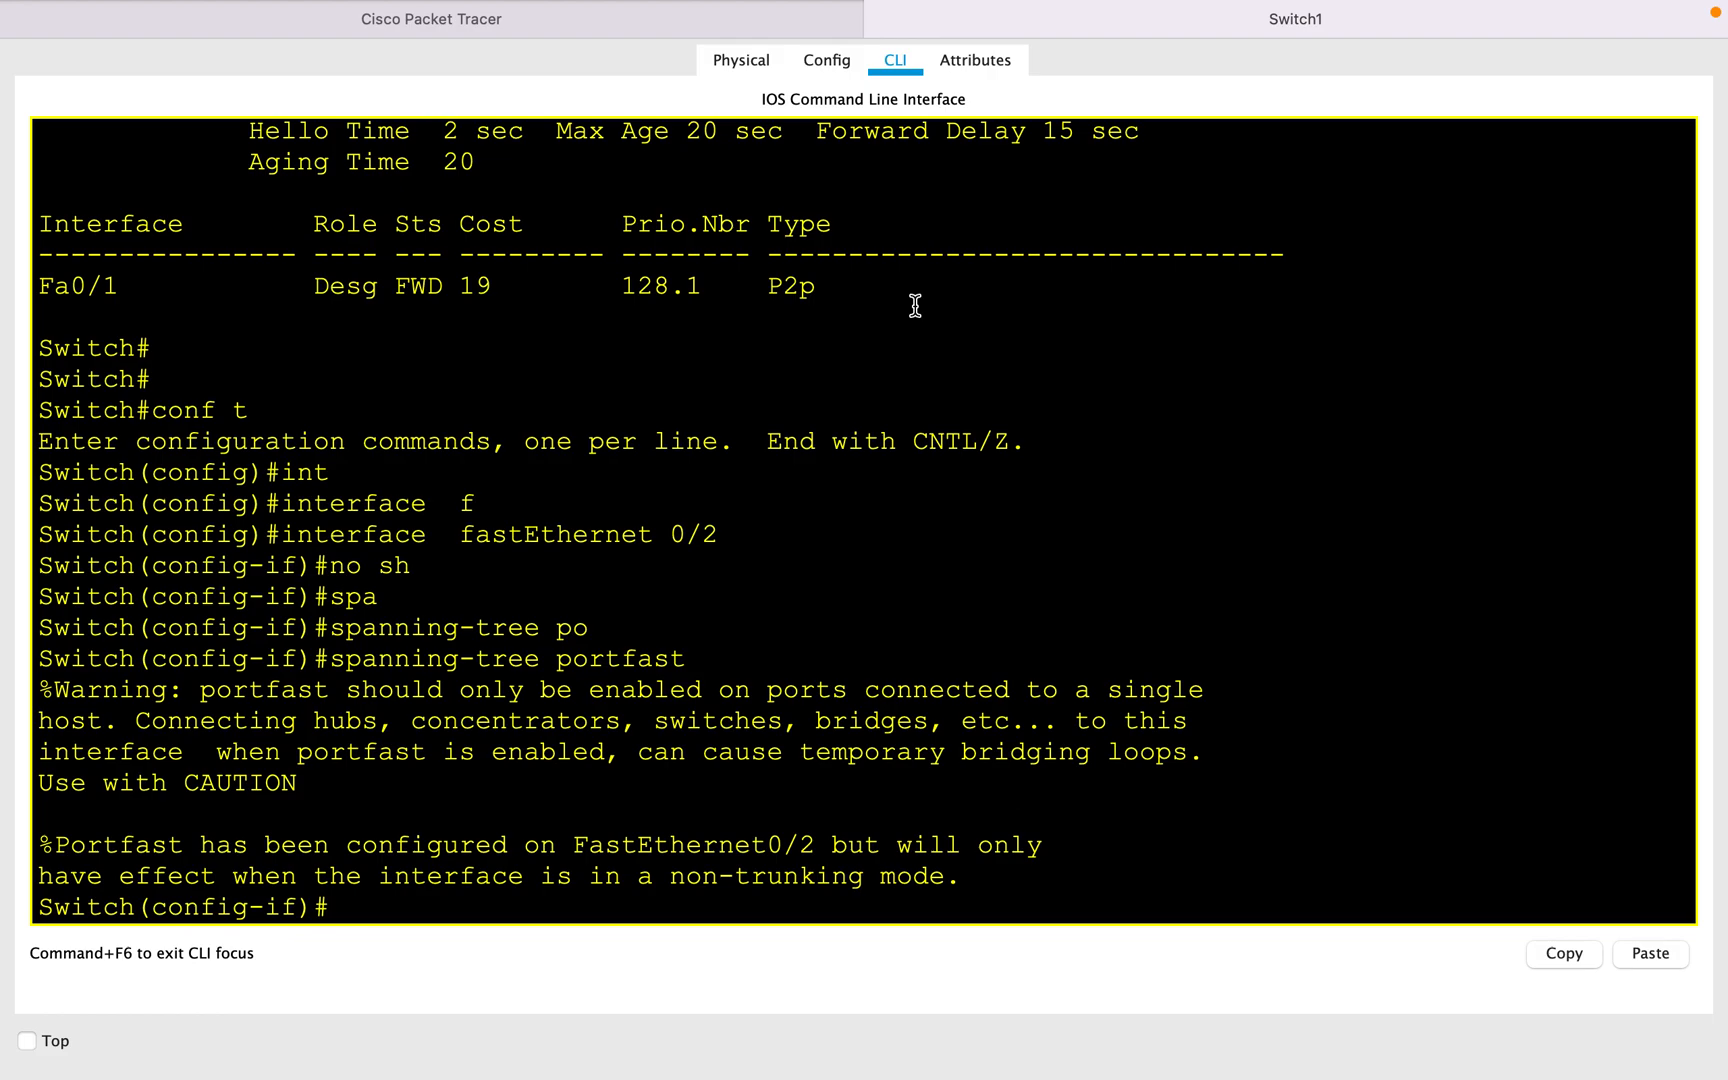
type("no shutdown")
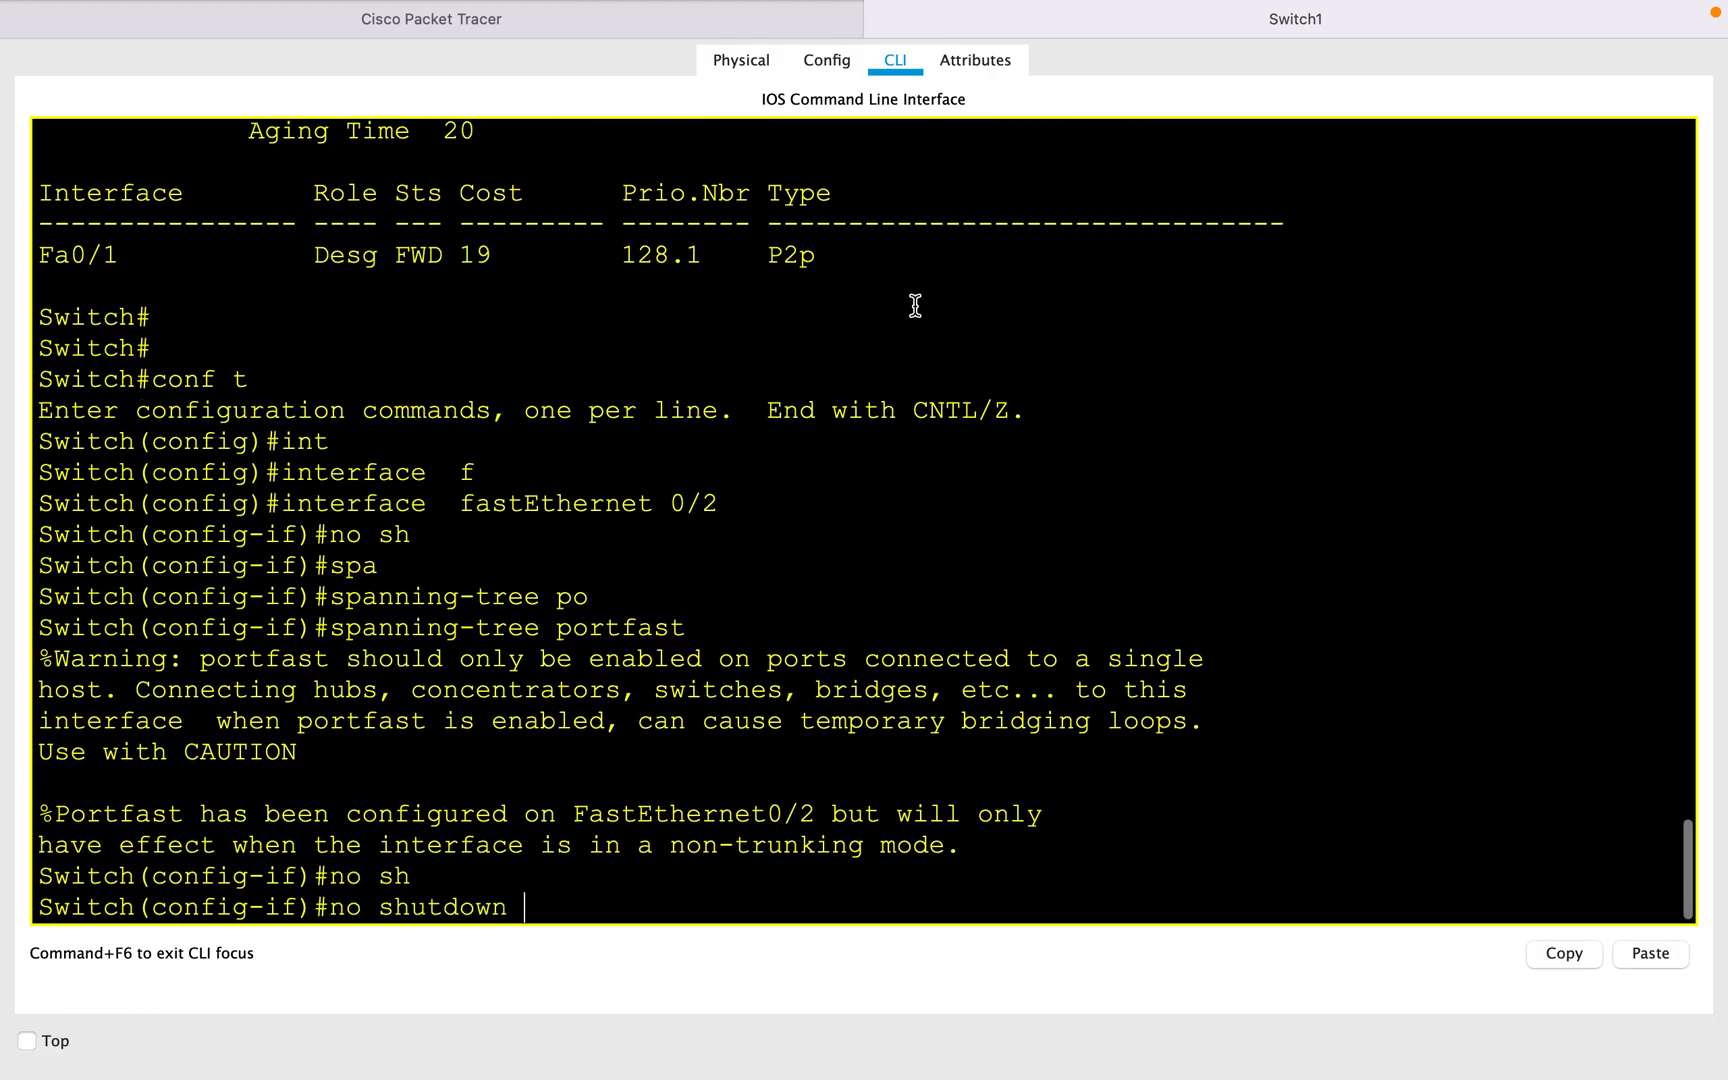